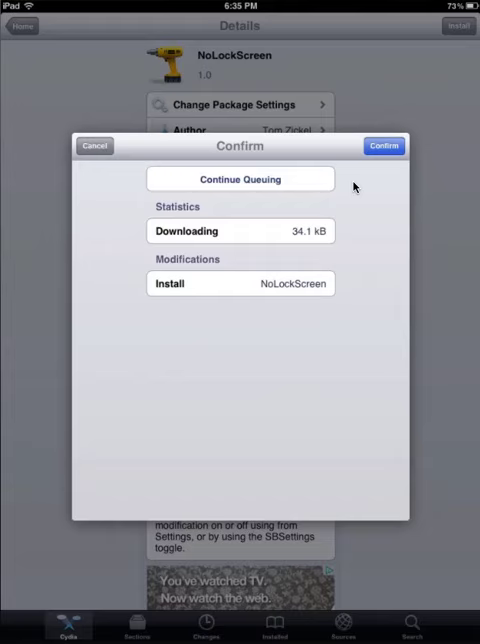
Confirm the NoLockScreen package in Cydia so it downloads and installs
left_click(384, 144)
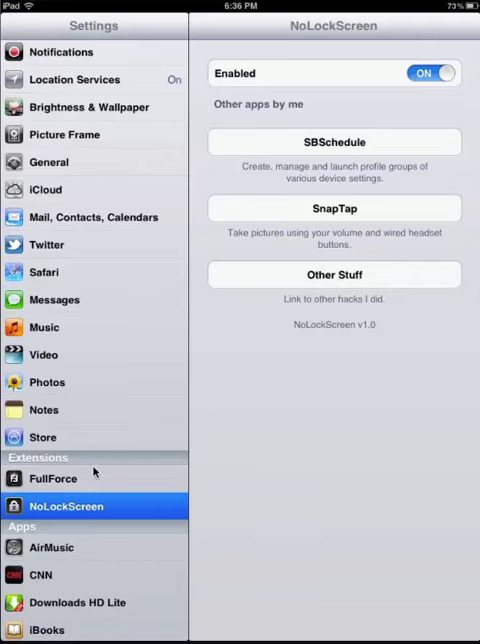
mouse_move(70, 488)
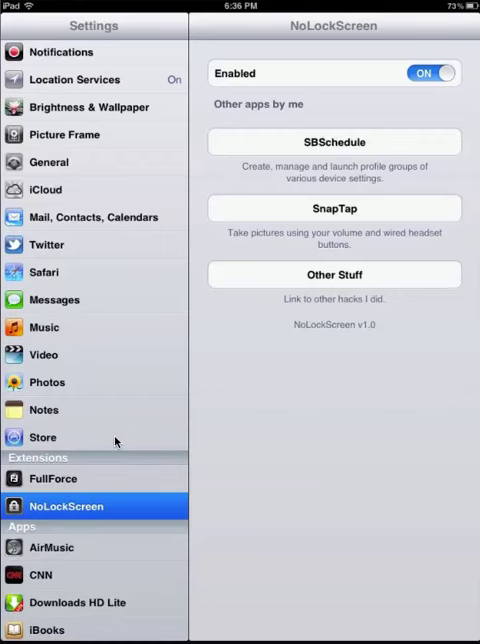
Select NoLockScreen under Extensions in the Settings sidebar to show its pane, Enabled on
left_click(56, 478)
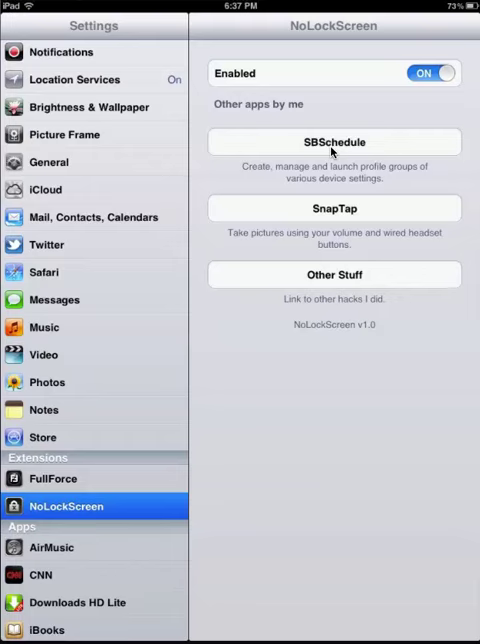
left_click(432, 72)
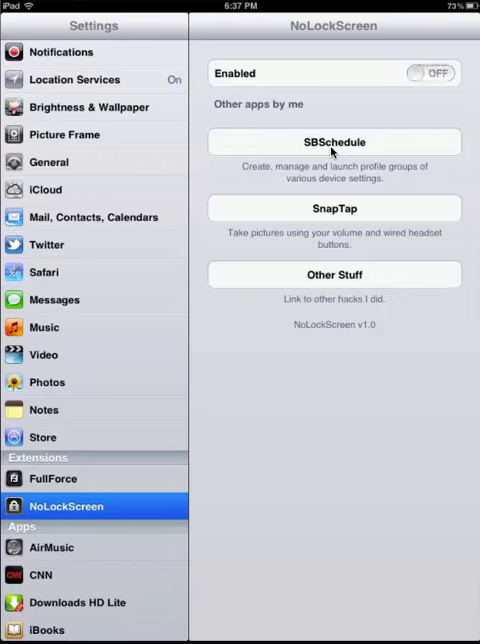
left_click(432, 72)
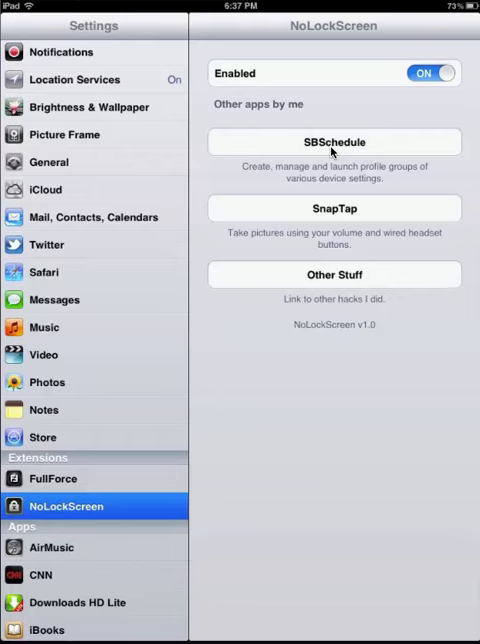
left_click(432, 72)
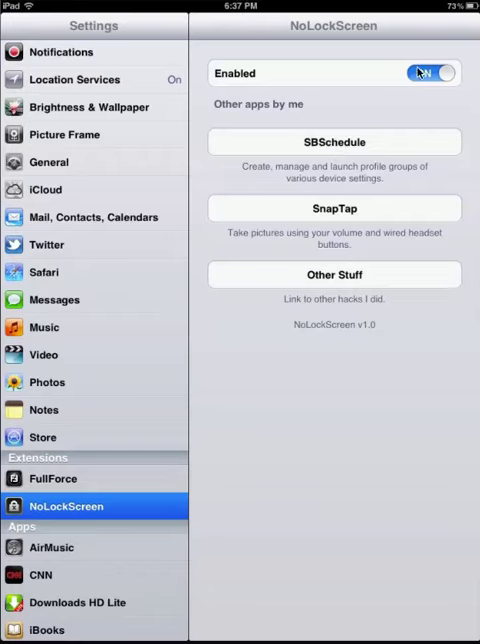